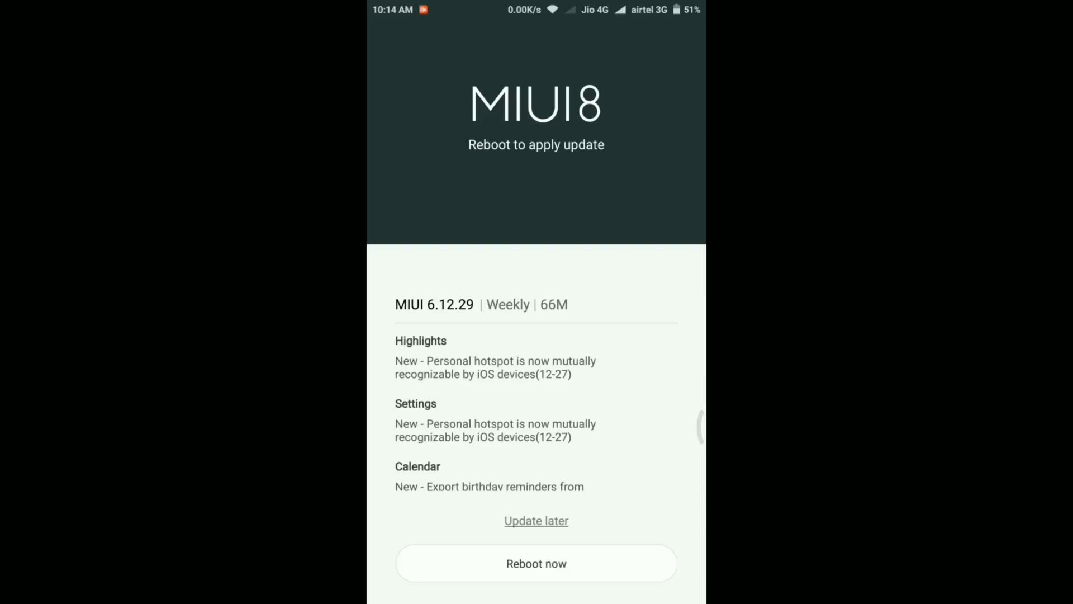
# Step: Scroll About phone past MIUI 8 Global 6.12.22 and open System updates
pyautogui.scroll(3)
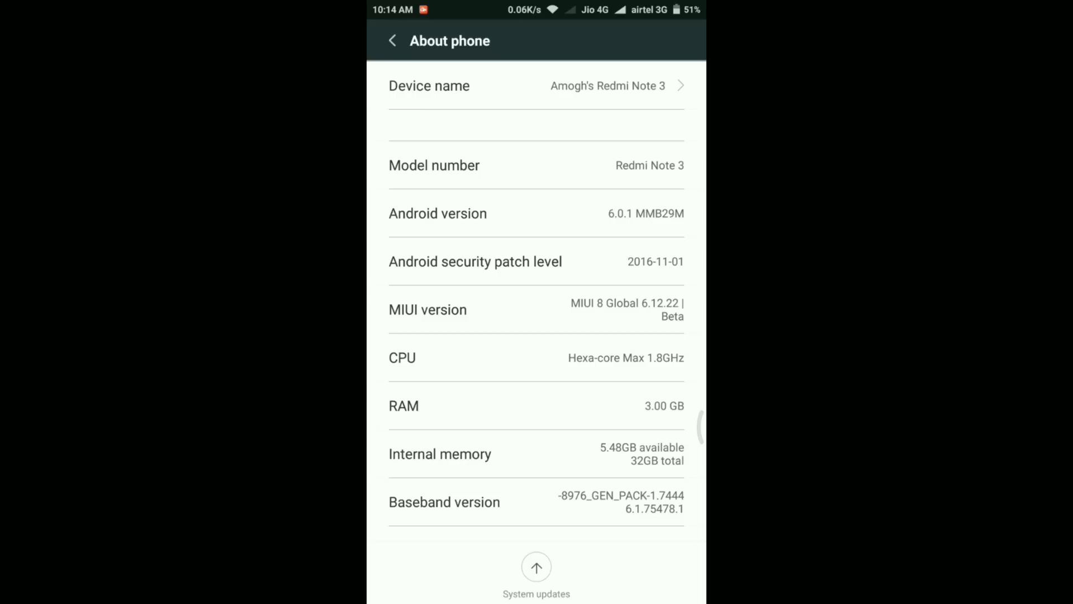
pyautogui.scroll(-3)
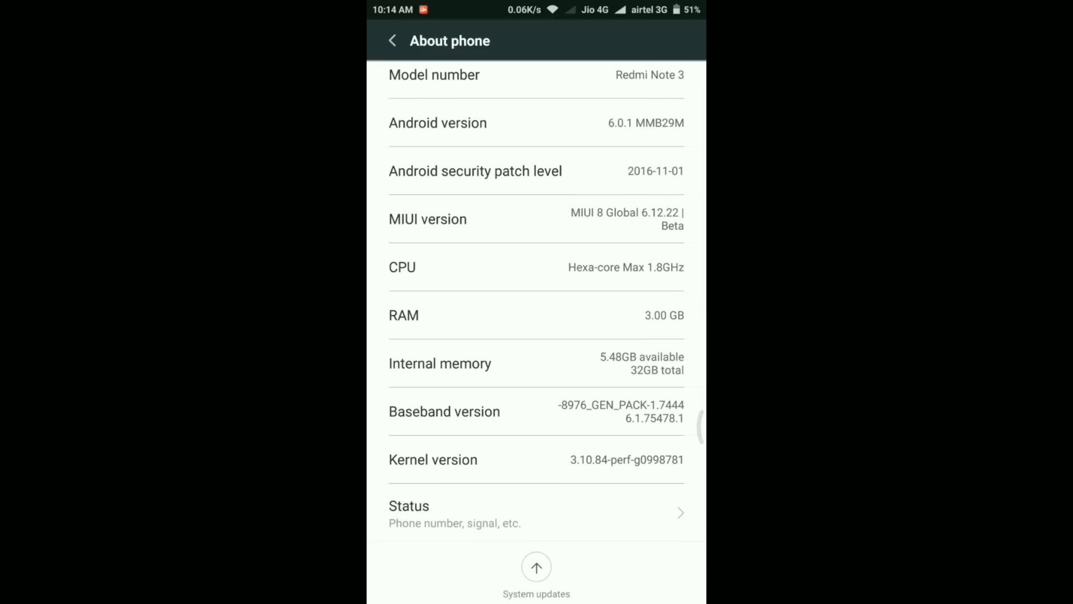
pyautogui.click(393, 41)
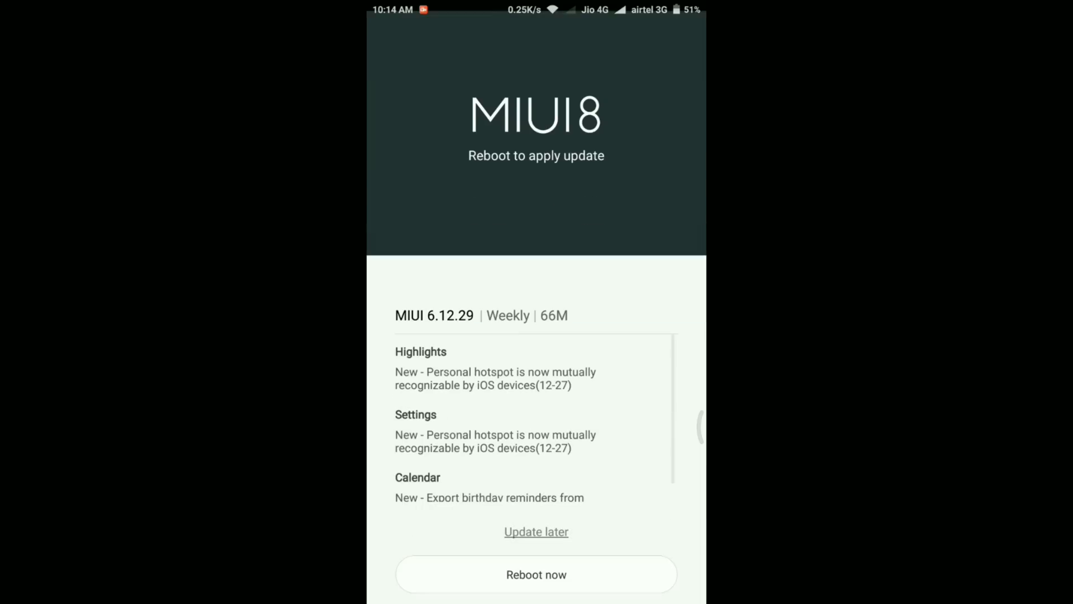
# Step: Scroll the MIUI 6.12.29 weekly update changelog before rebooting to apply it
pyautogui.scroll(3)
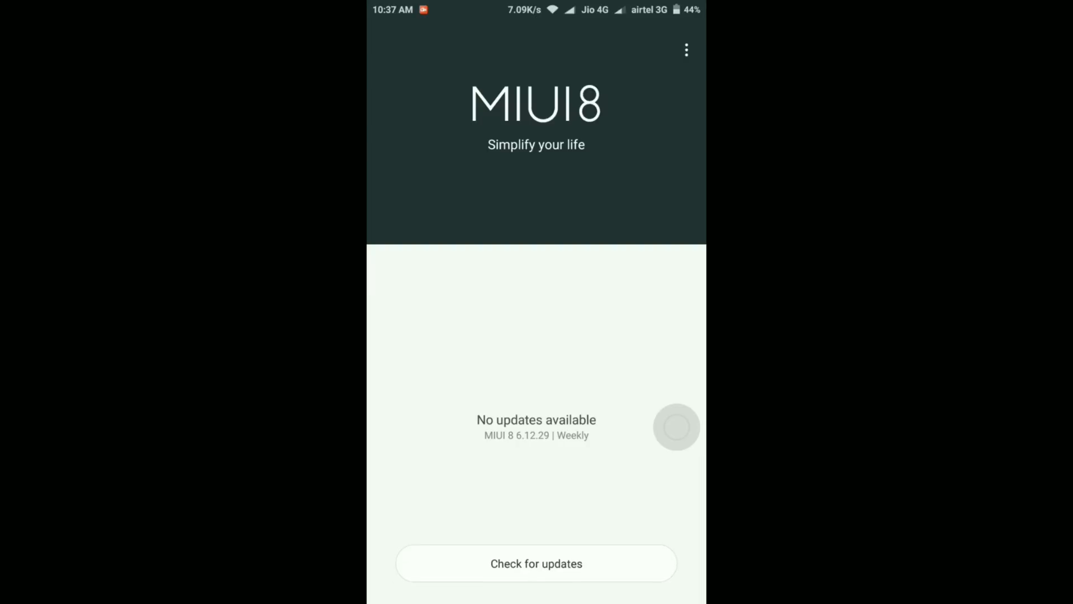
# Step: Show What's new for MIUI 8 6.12.29 from the updater's three-dot menu
pyautogui.click(686, 49)
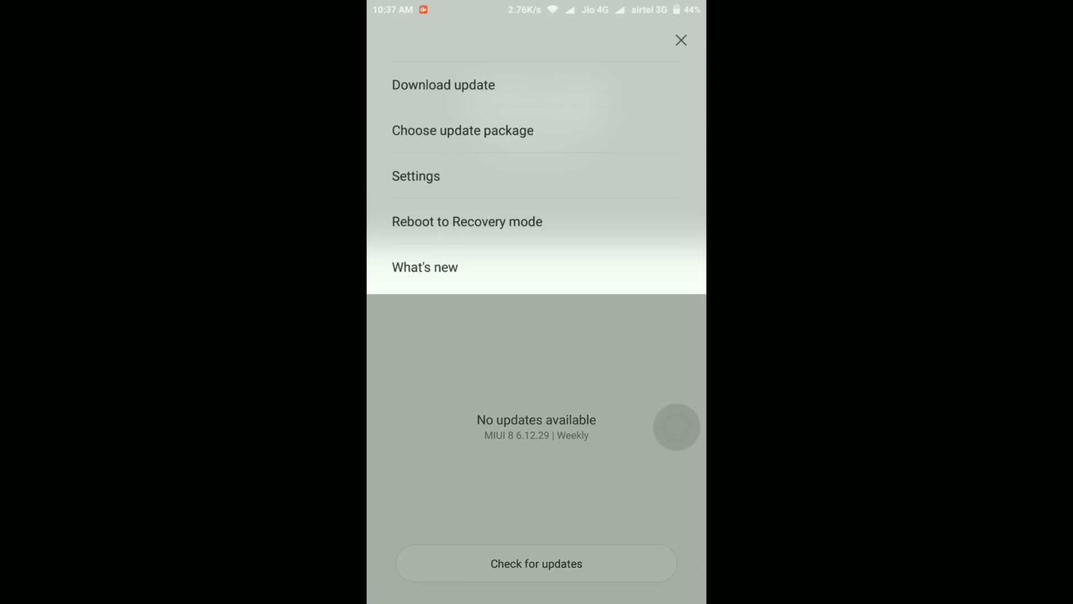
pyautogui.click(425, 267)
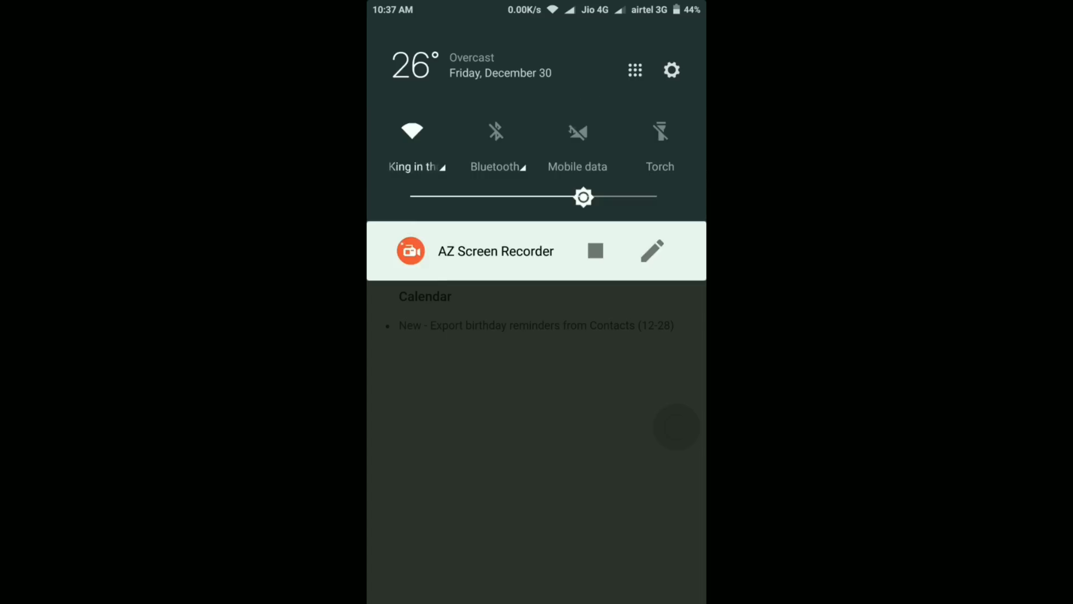
pyautogui.click(671, 70)
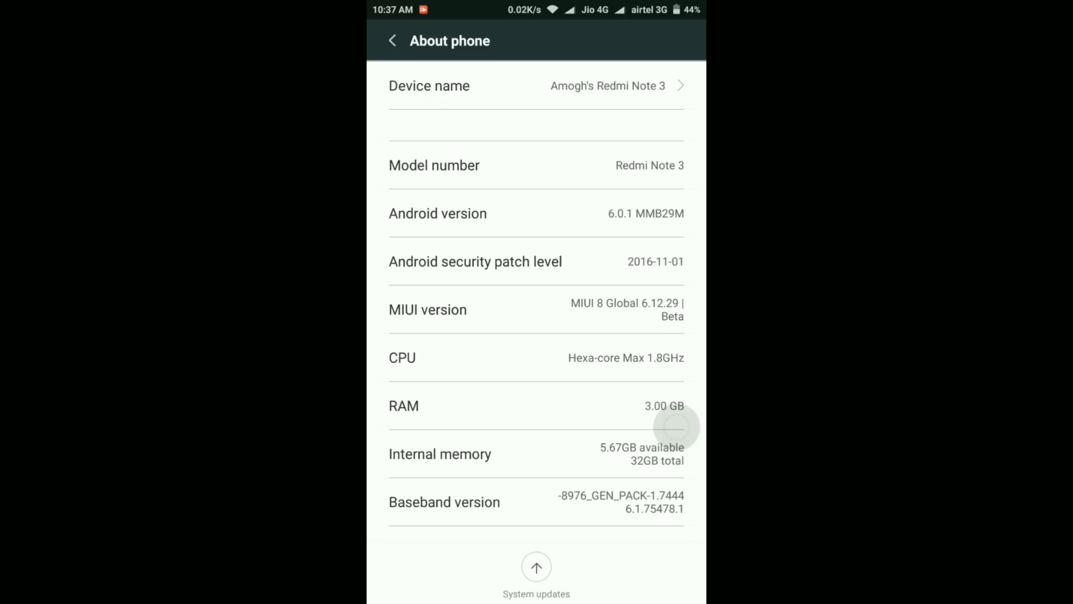
# Step: Verify MIUI 8 Global 6.12.29 and 5.67GB available, then go back to Settings
pyautogui.scroll(-3)
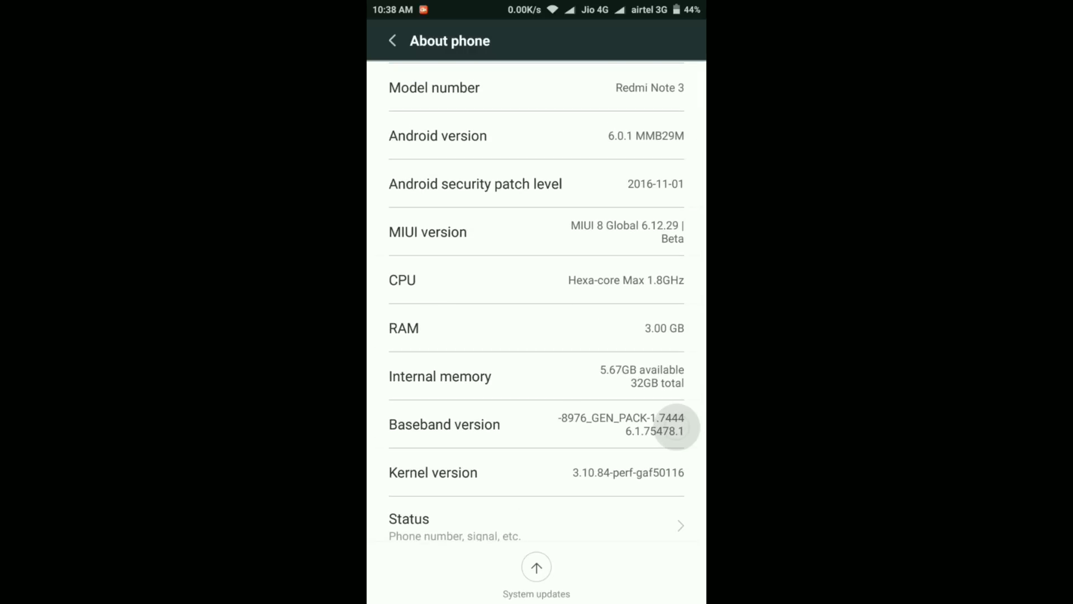
pyautogui.click(393, 40)
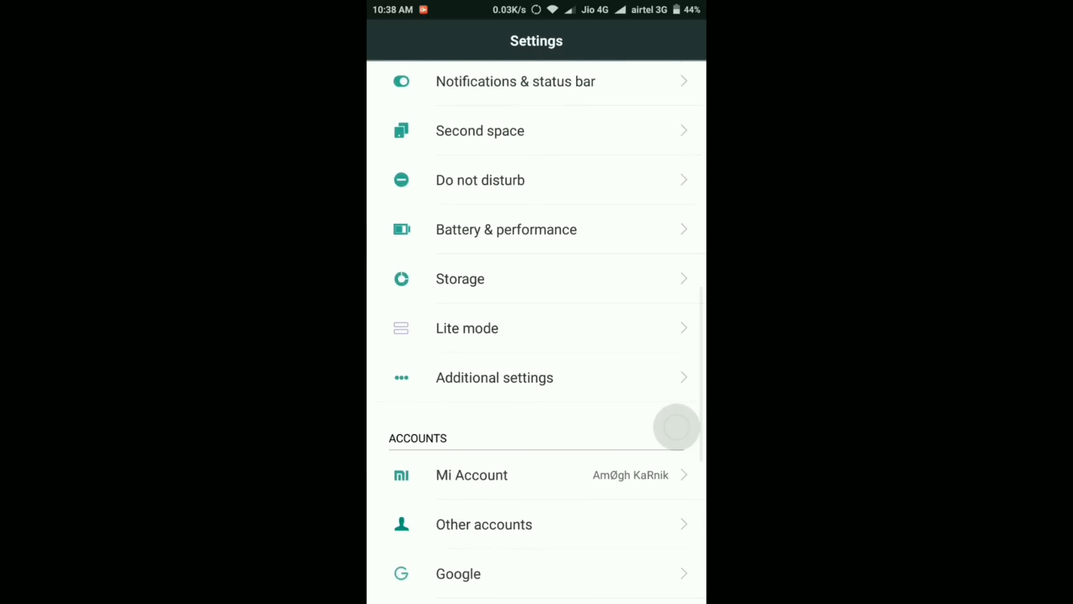
# Step: Scroll through the Settings list and select a system settings entry
pyautogui.scroll(-3)
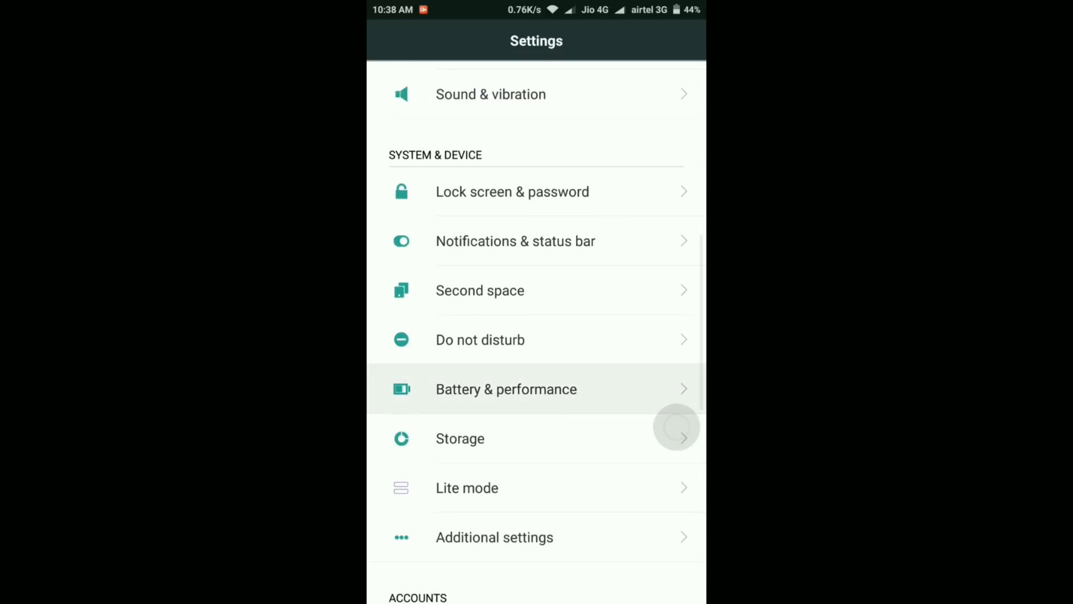
pyautogui.click(505, 389)
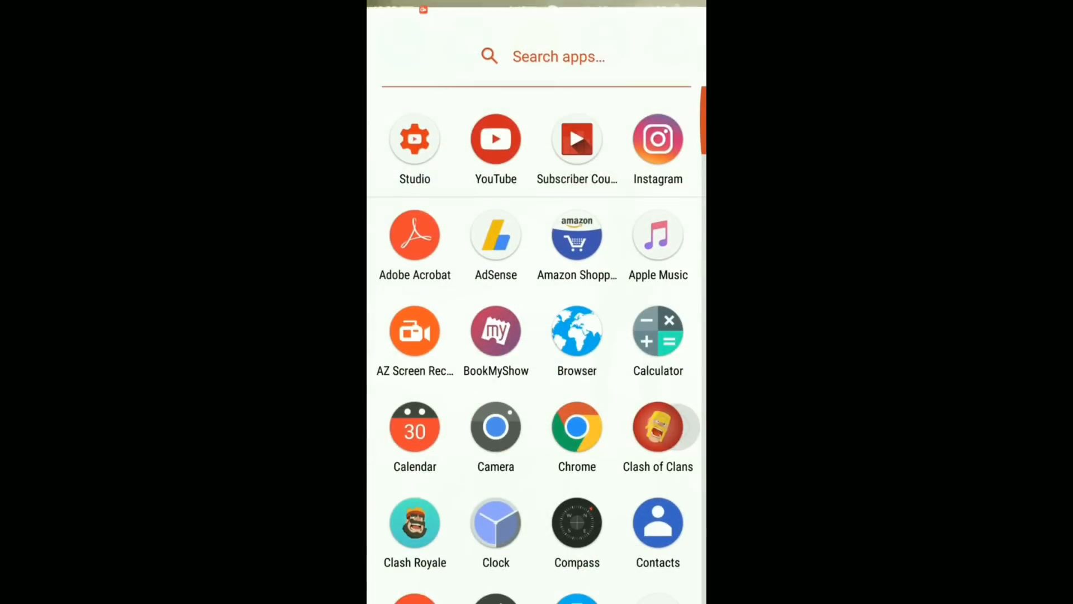
# Step: Check System updates again, confirming no updates beyond 6.12.29
pyautogui.scroll(-3)
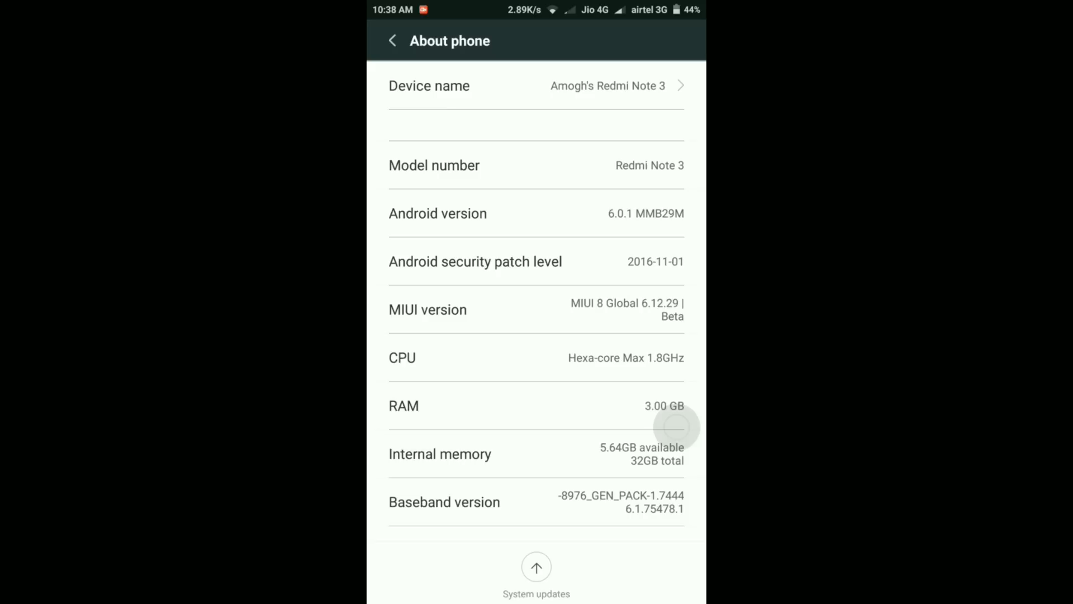
pyautogui.click(536, 571)
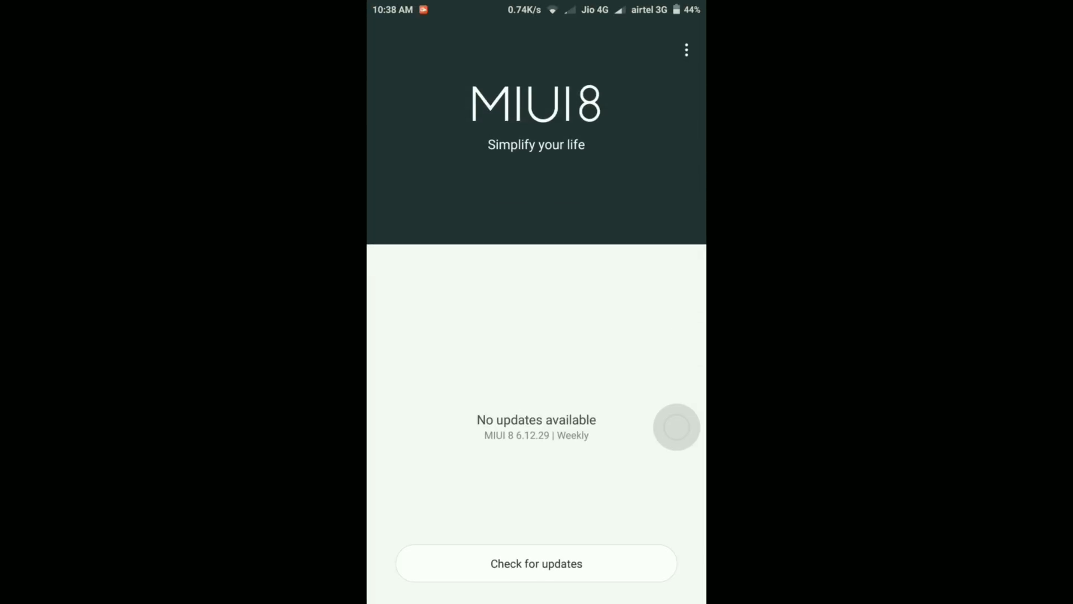